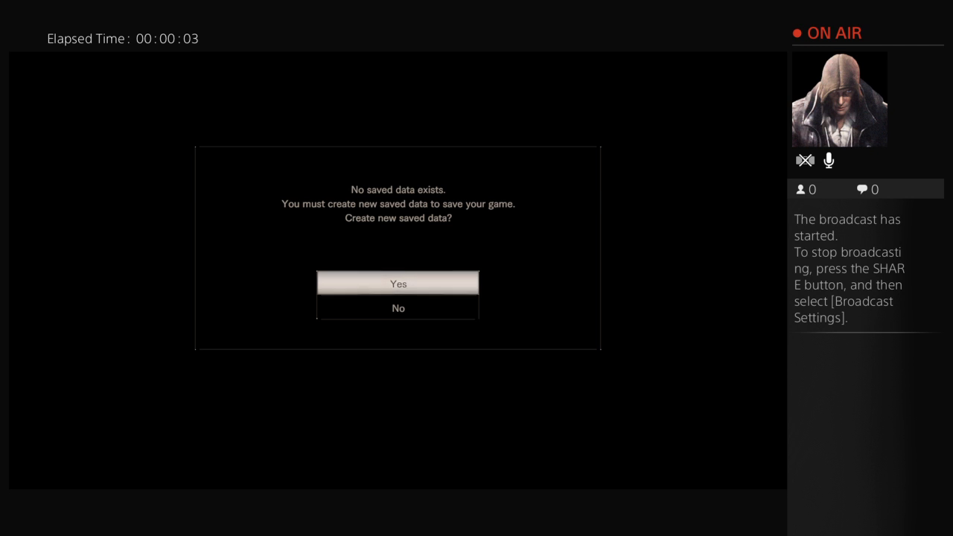
Step: Accept creating new saved data, then quit the game from the pause menu
{"action": "left_click", "coordinate": [399, 283]}
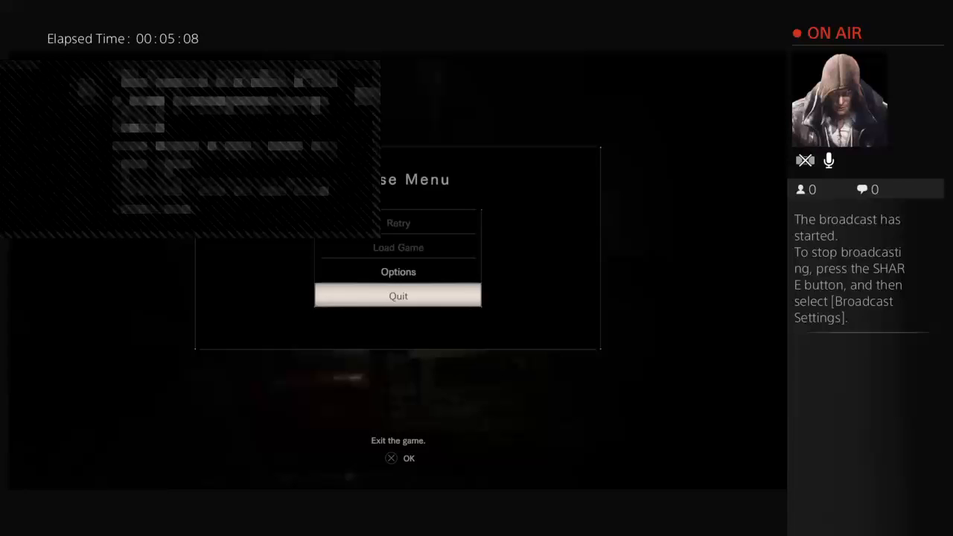
{"action": "left_click", "coordinate": [408, 458]}
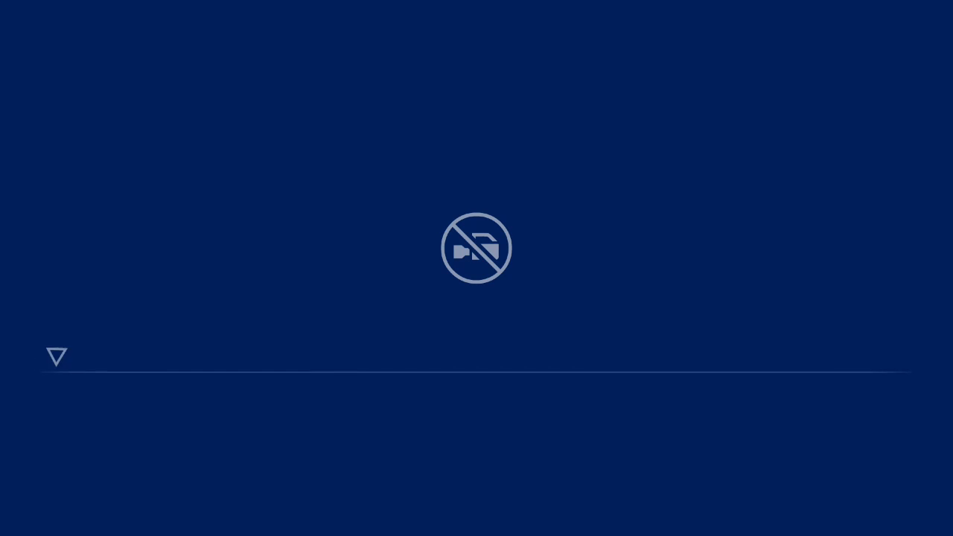